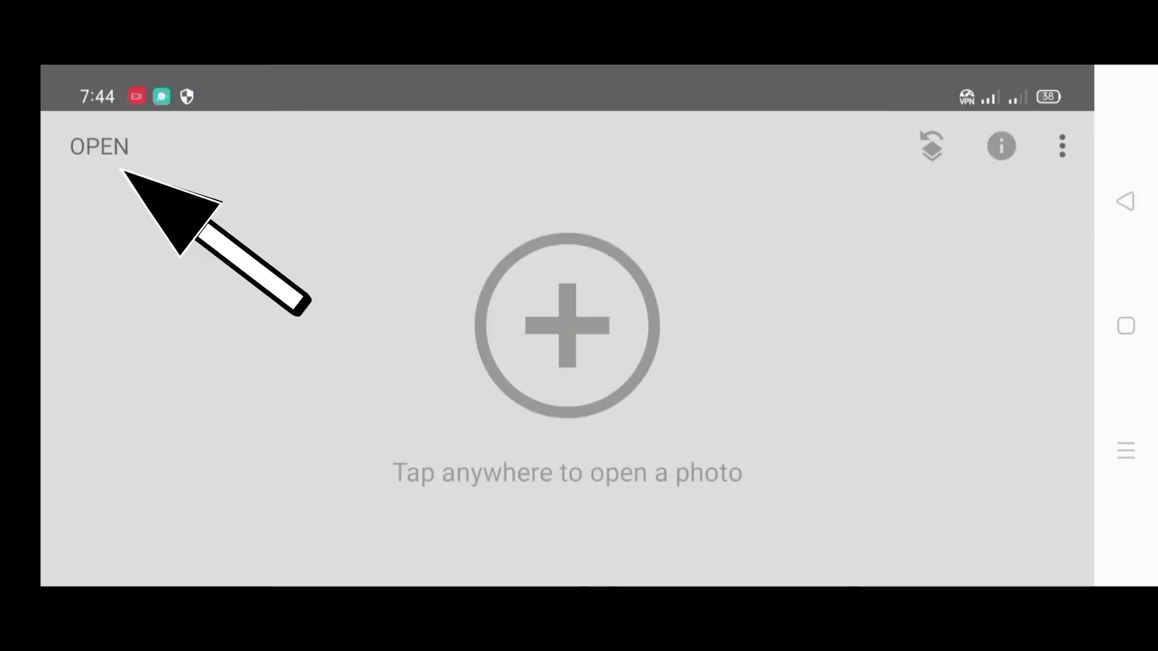
Step: Load the seated young man's portrait from Recent images and start the Healing tool
click(567, 325)
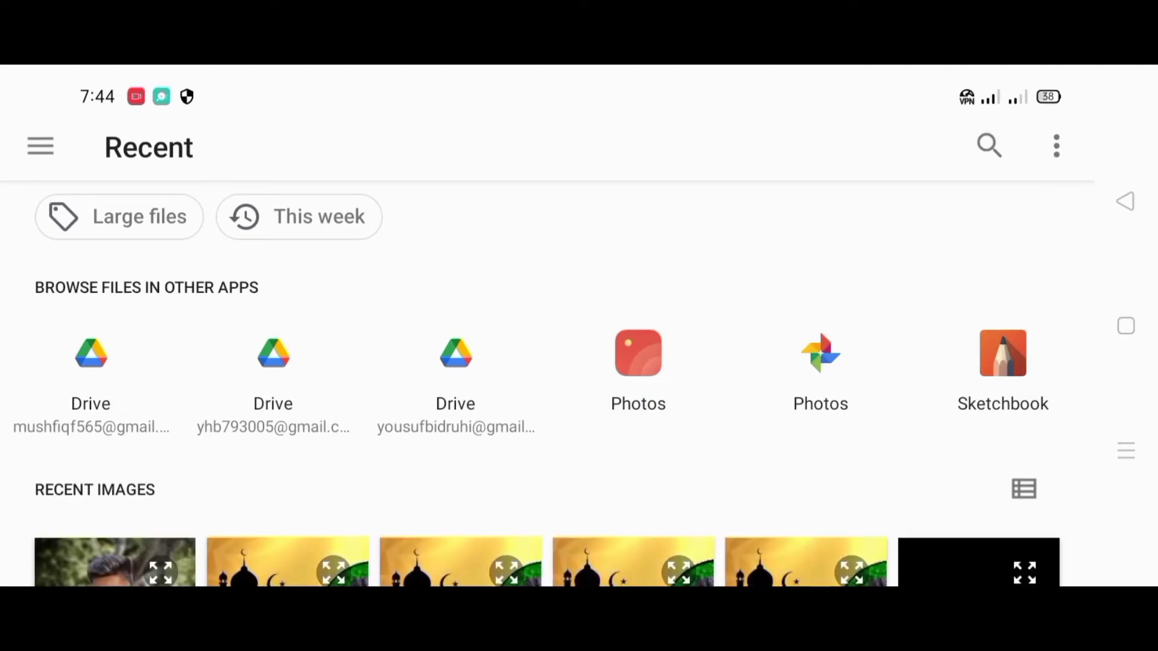
scroll(down, 3)
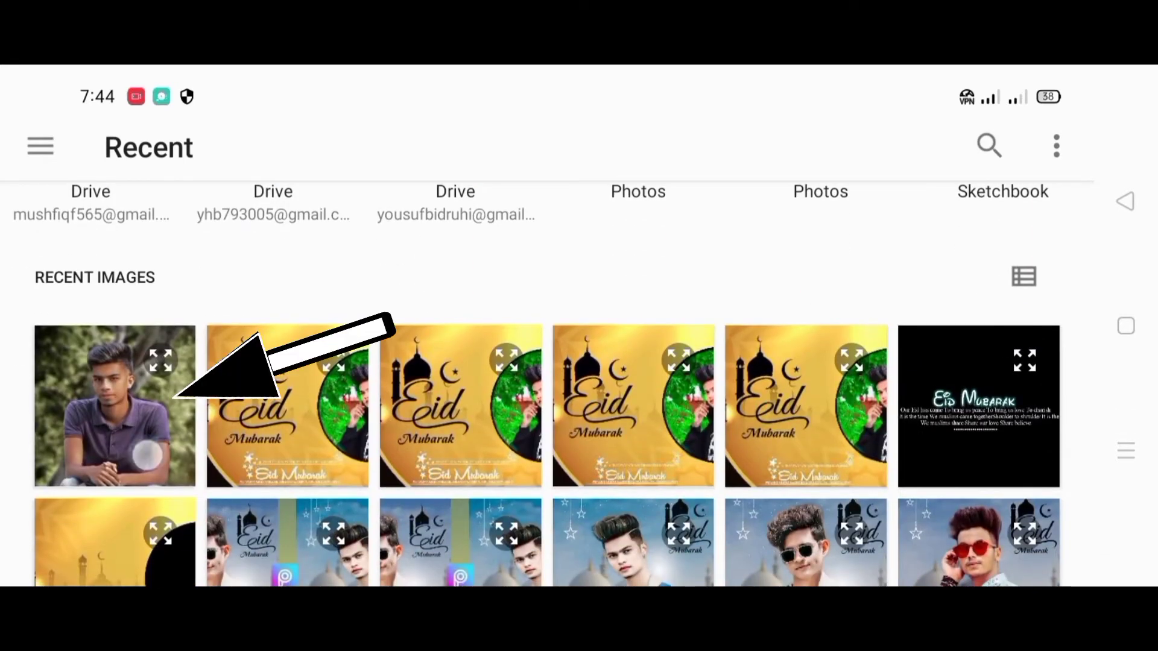
click(114, 408)
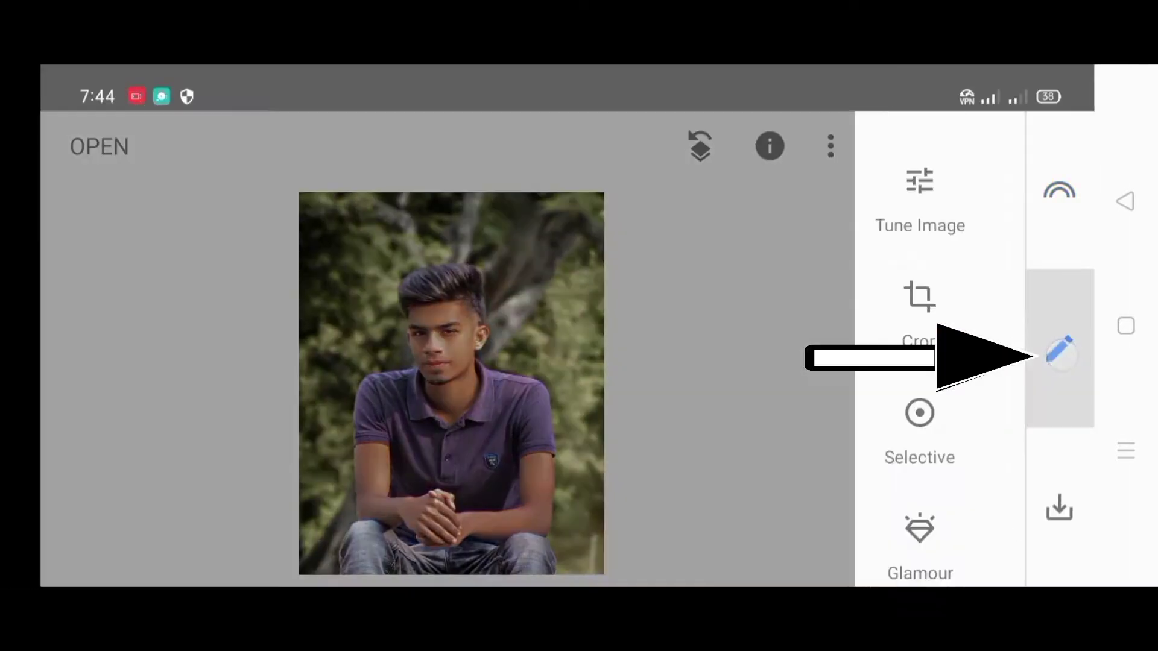
click(1059, 349)
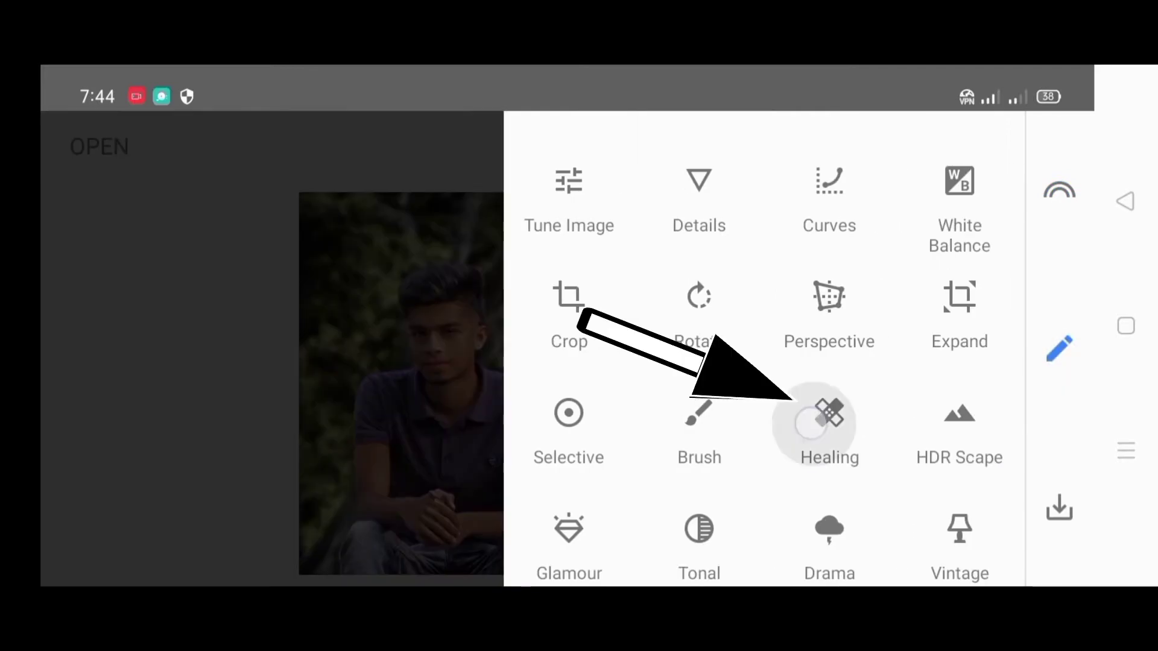
click(829, 424)
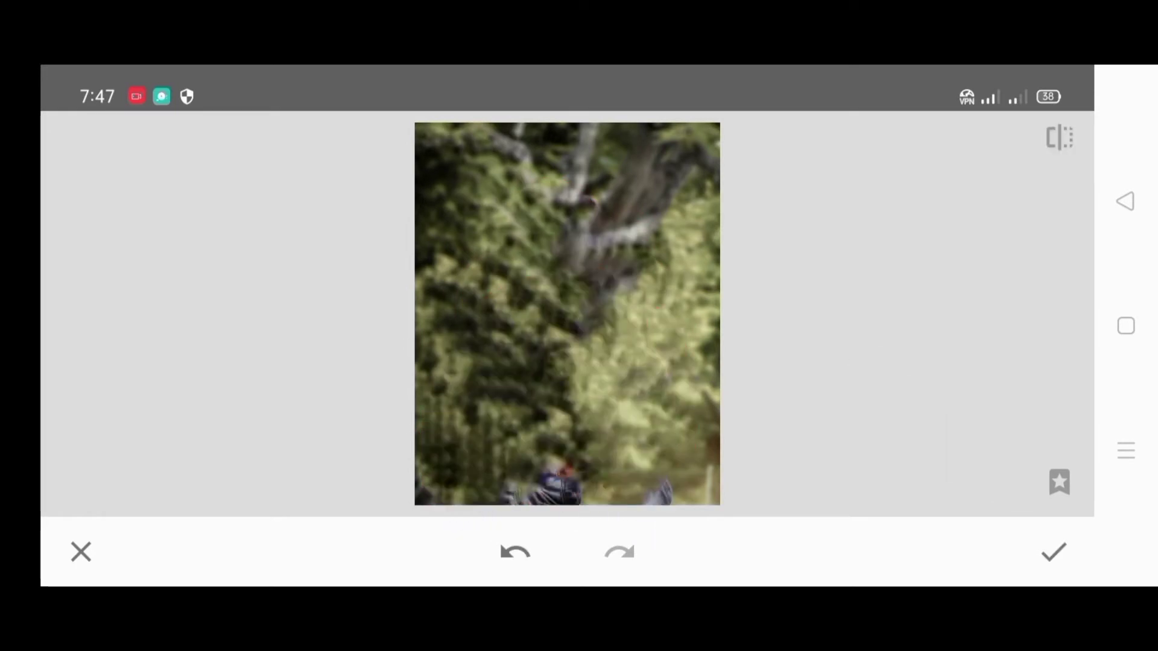
Step: Exit Healing back to the main editor showing the full portrait
click(1054, 552)
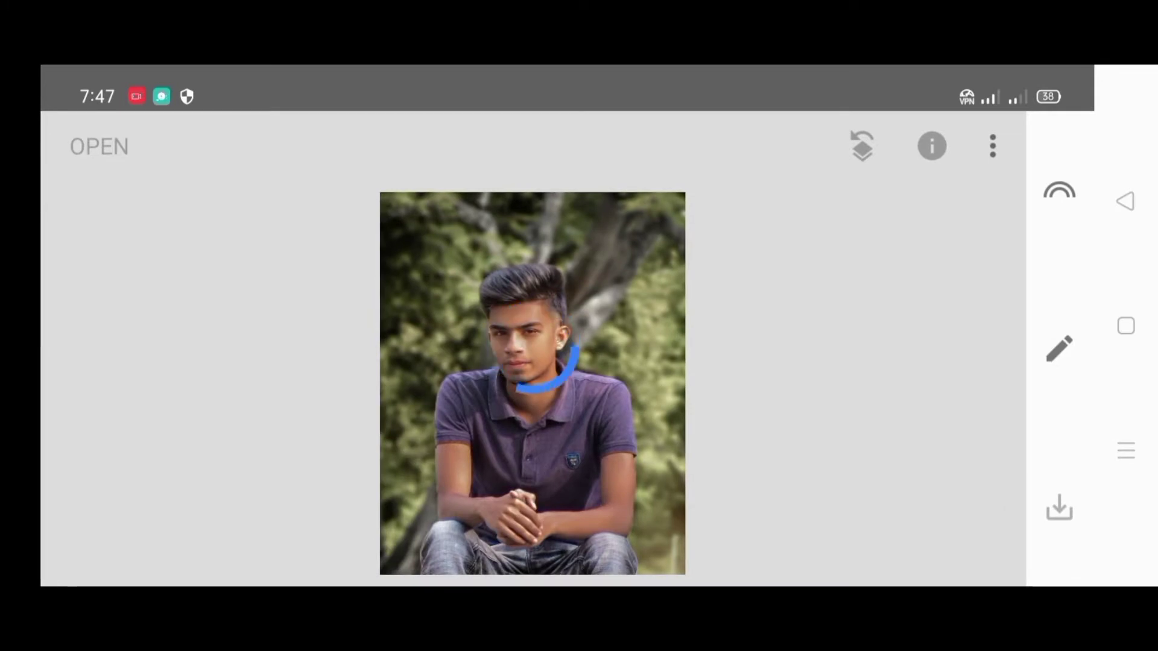
Step: Apply Lens Blur to the whole photo at blur strength +83
click(1059, 348)
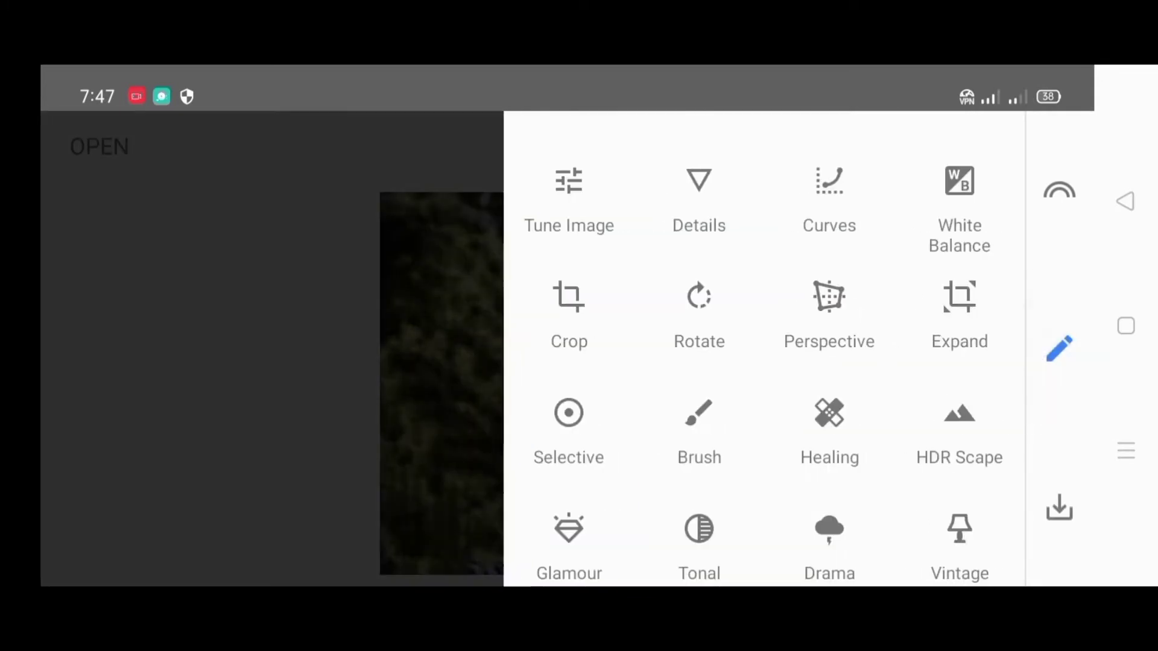
scroll(down, 3)
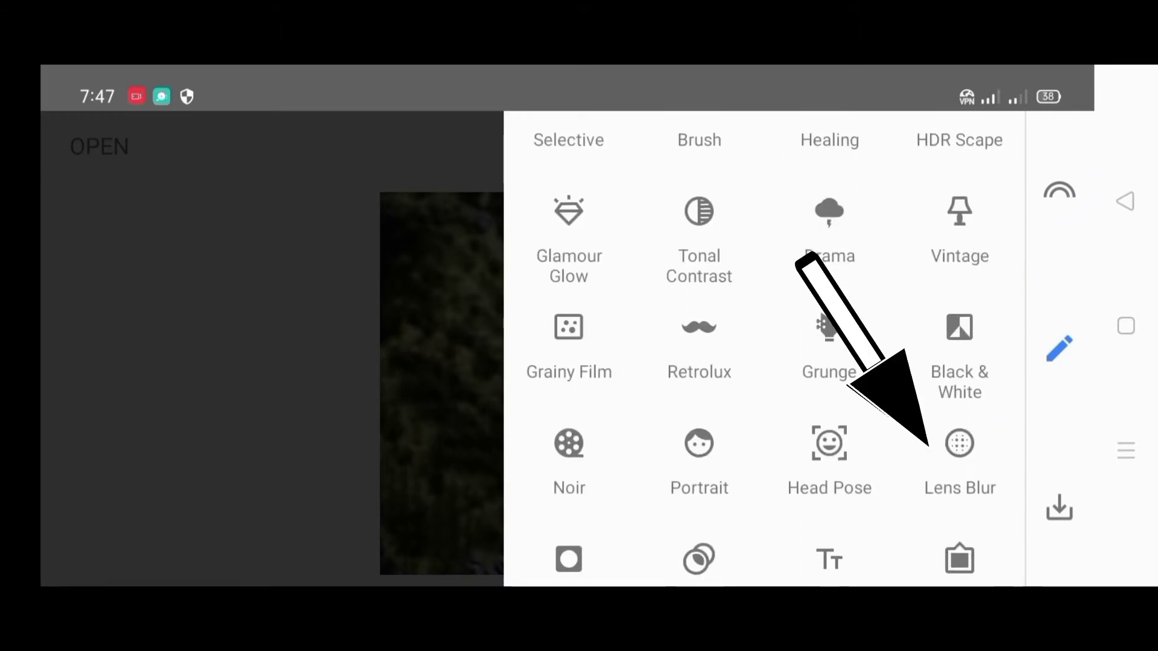
click(960, 443)
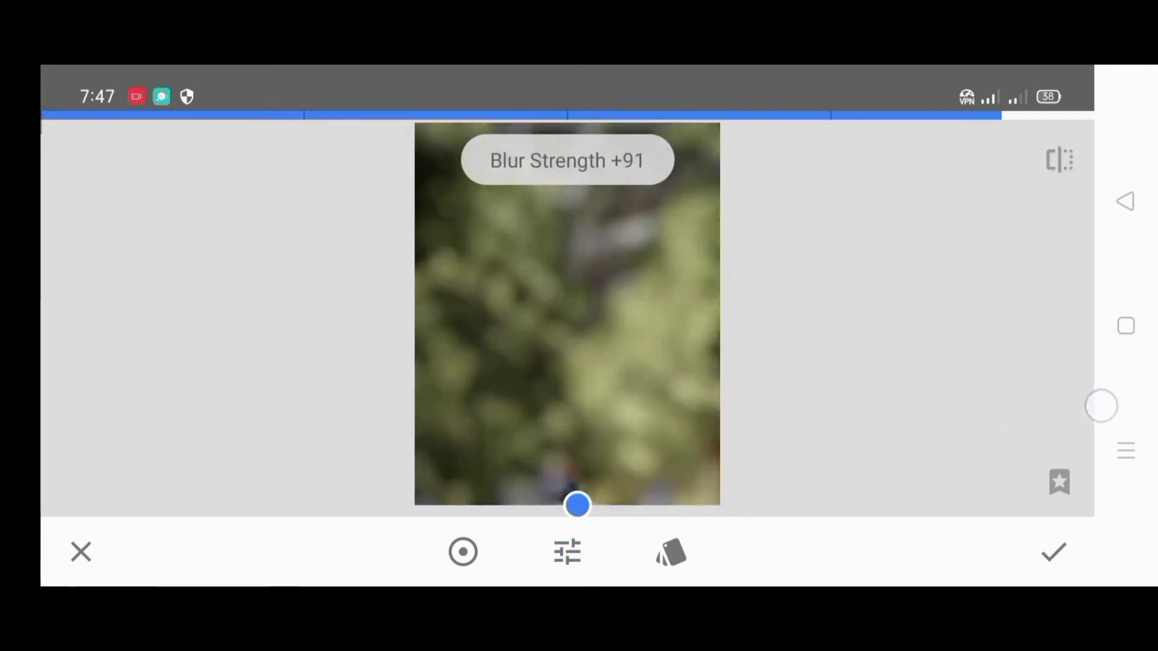
drag(1100, 405, 1043, 418)
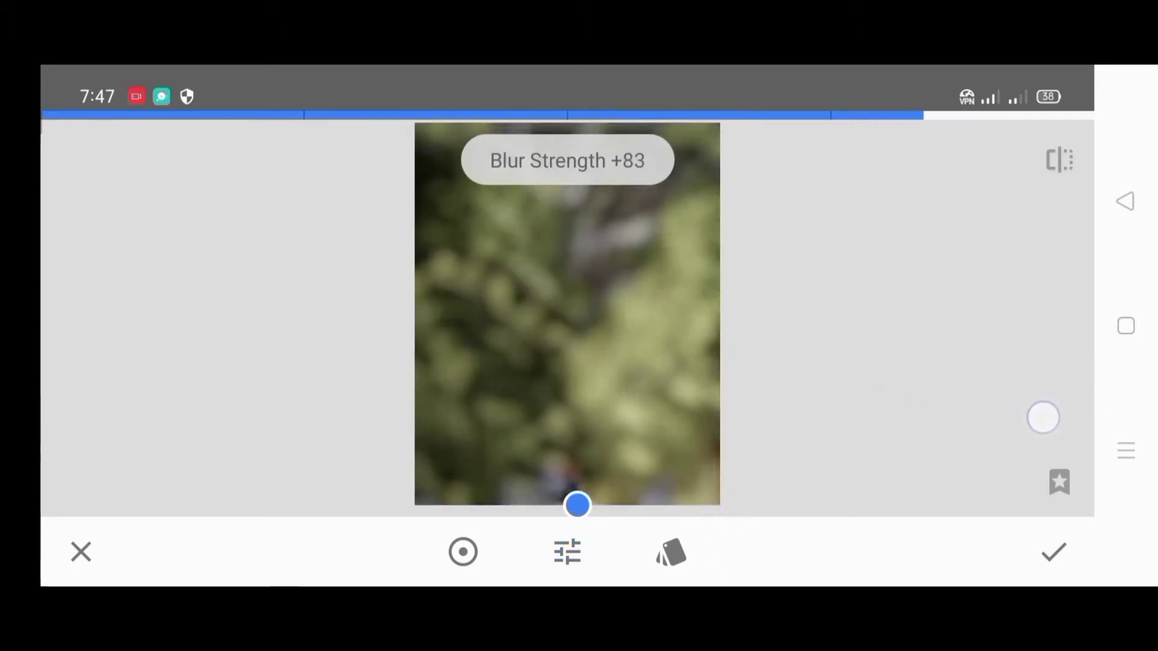
click(1053, 553)
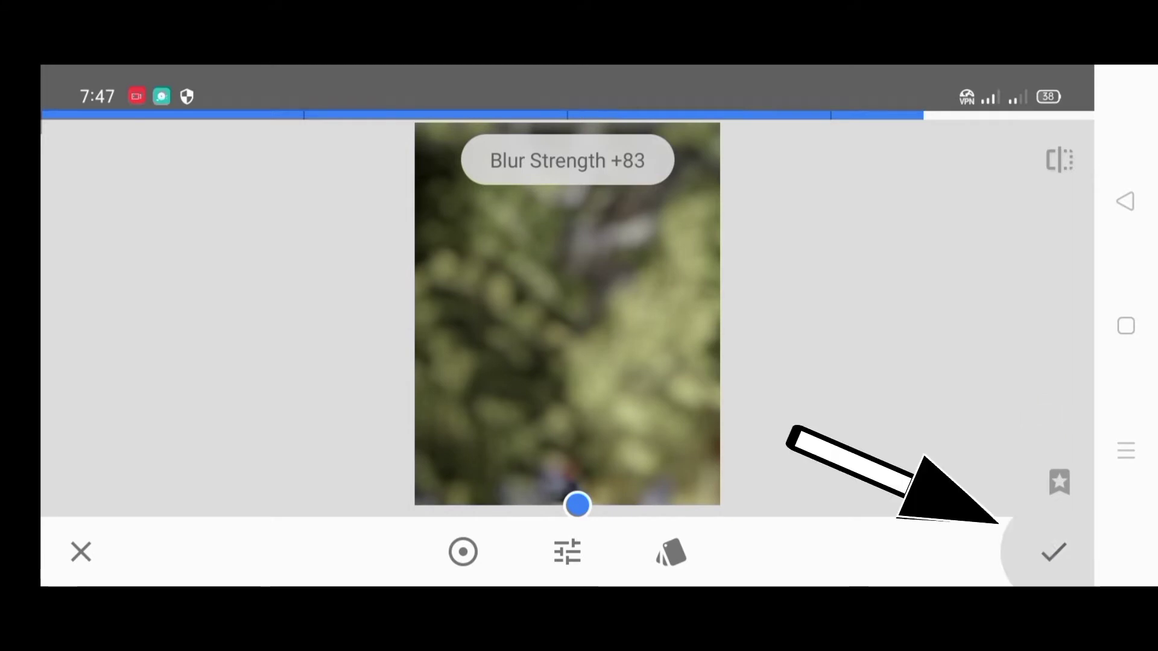
click(1053, 553)
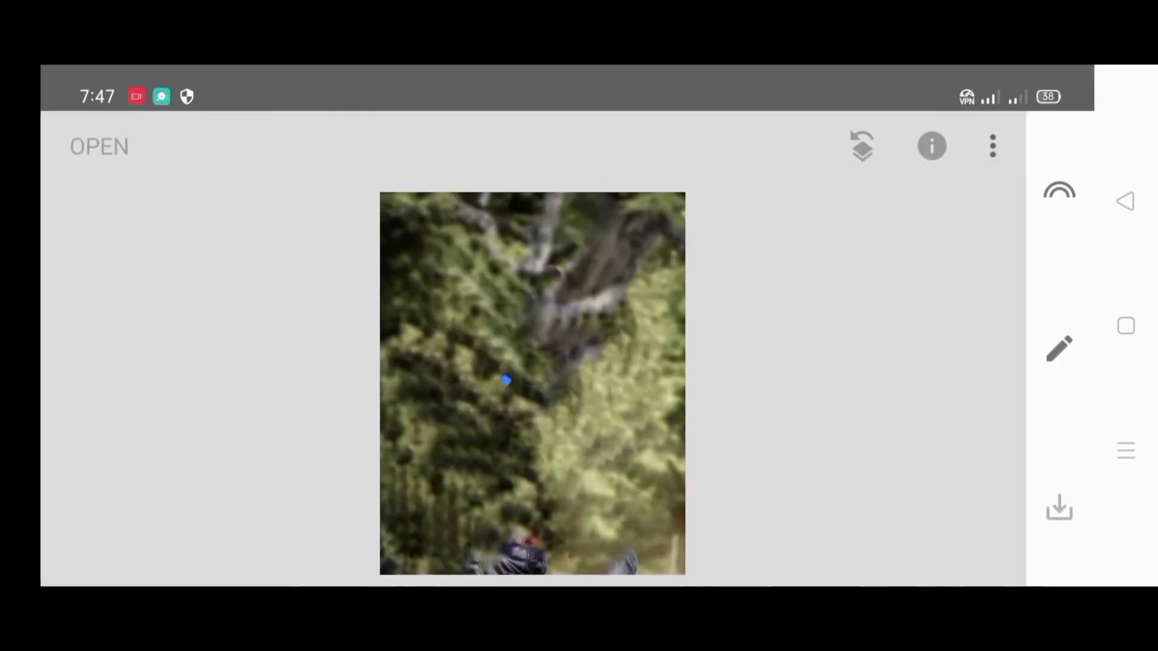
click(1059, 349)
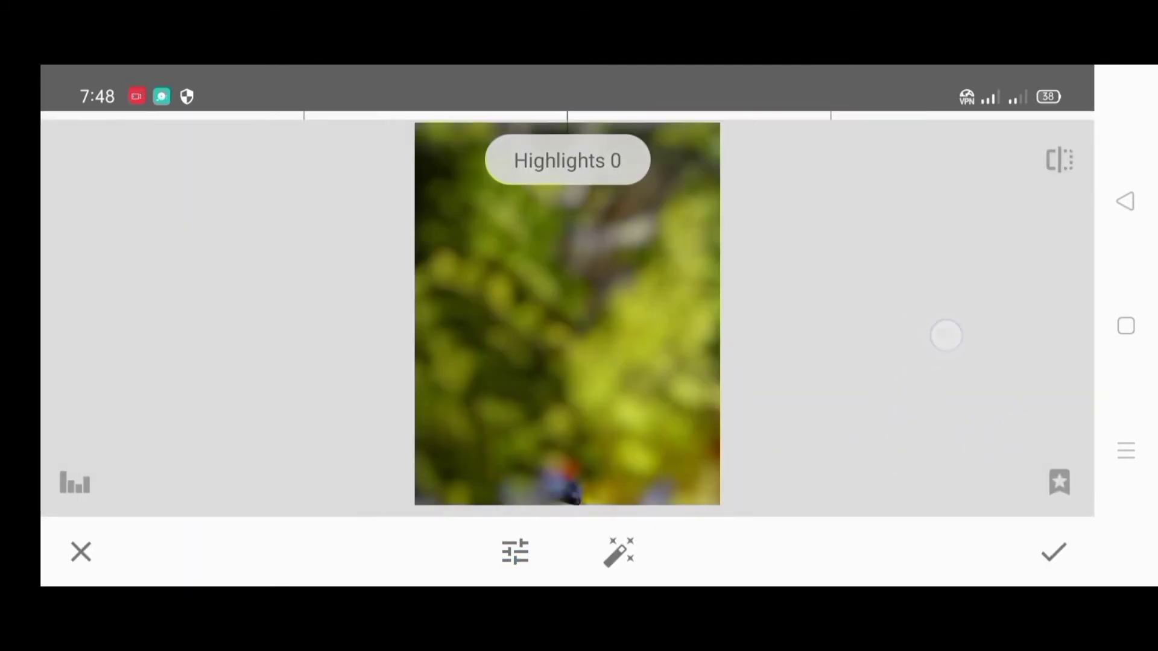
Step: Raise brightness and saturation in Tune Image so the greens and yellows are vivid
drag(948, 336, 605, 433)
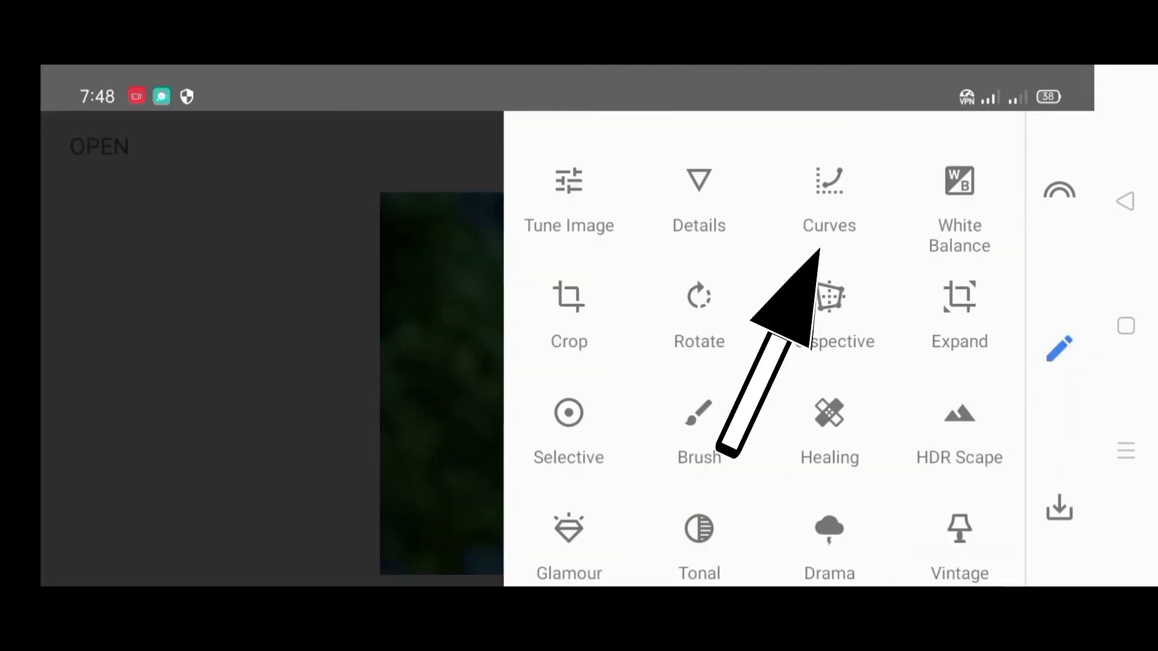
Step: Apply a Curves adjustment lifting the green channel and darkening the background midtones
click(829, 199)
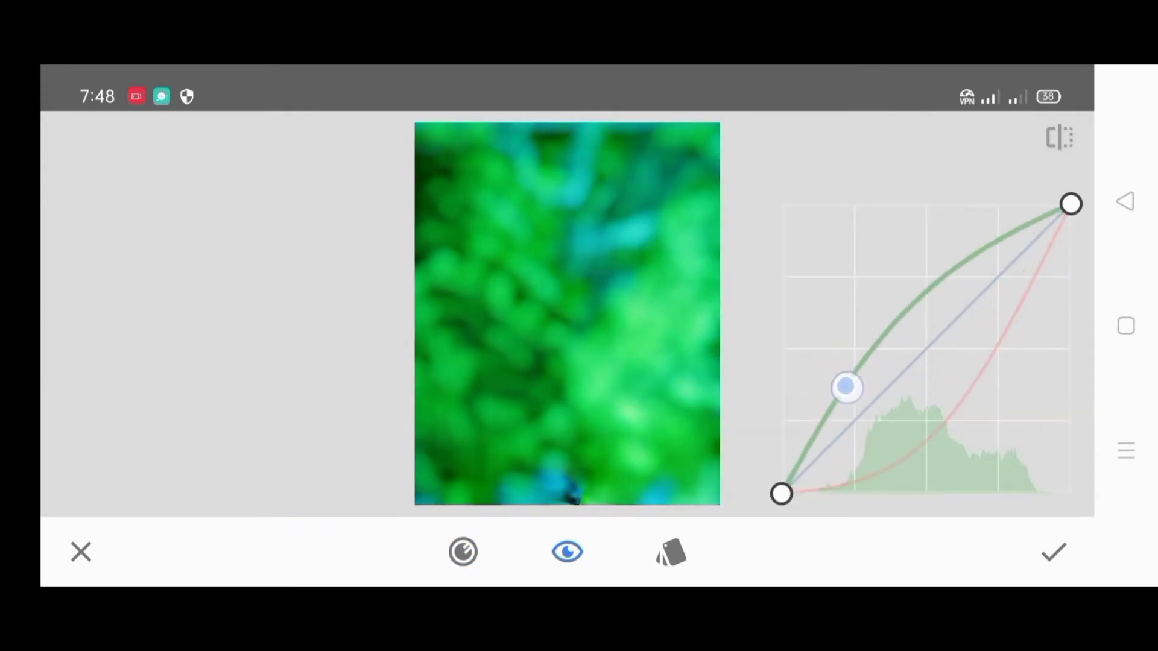
drag(846, 387, 858, 399)
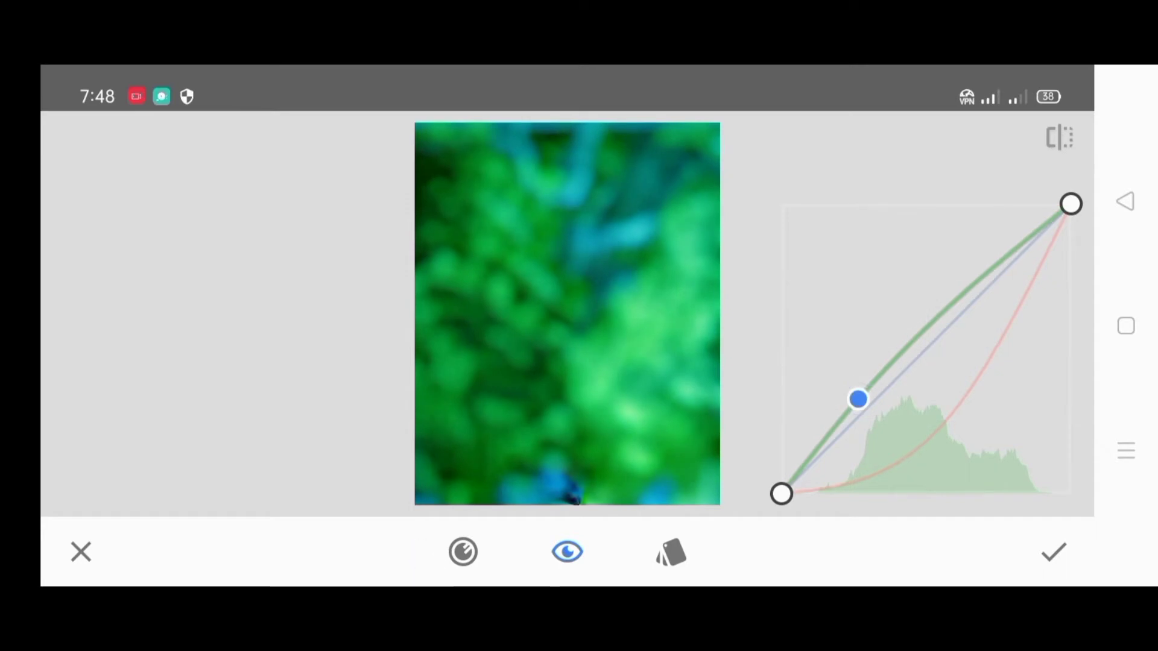
drag(859, 399, 888, 395)
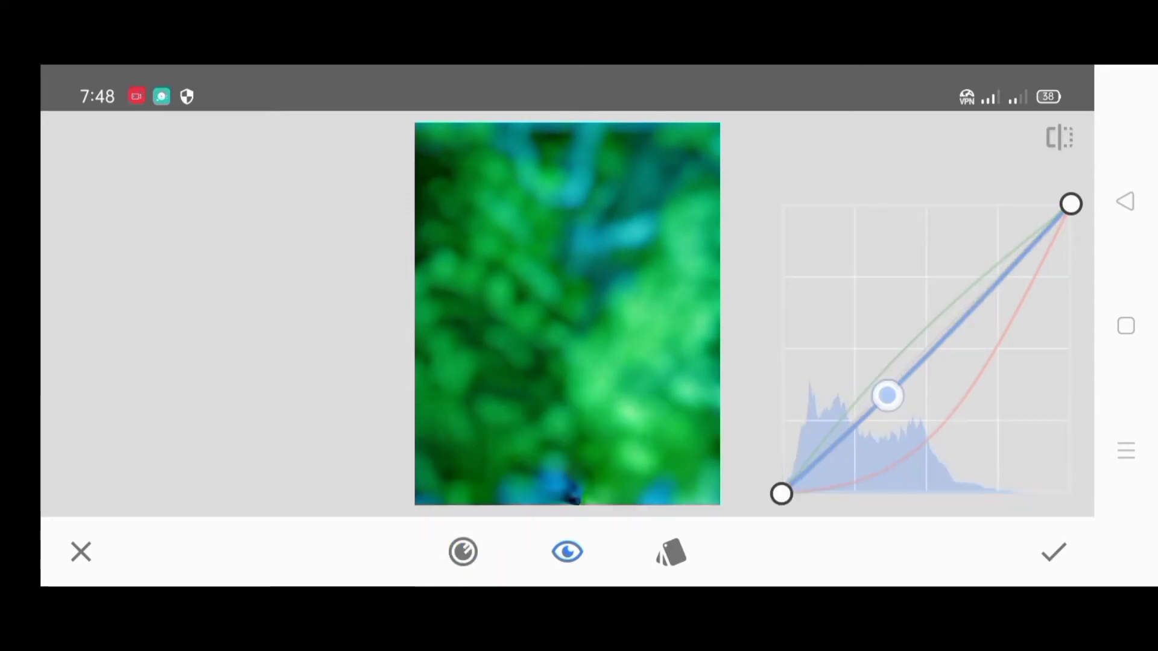
drag(888, 395, 910, 416)
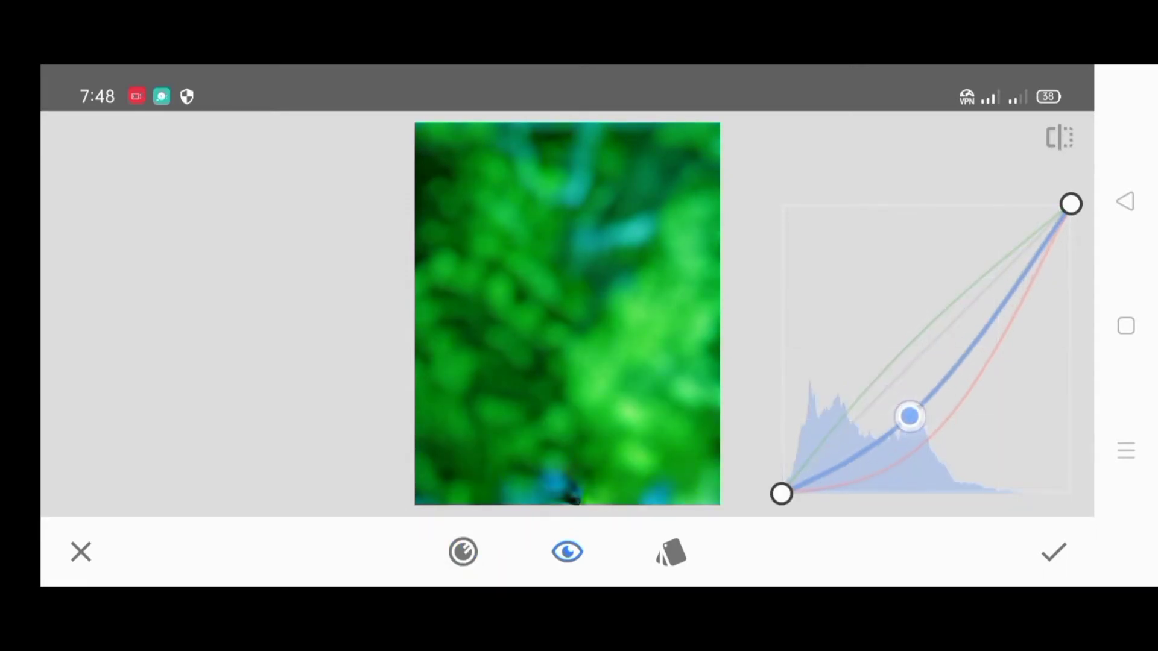
click(1053, 552)
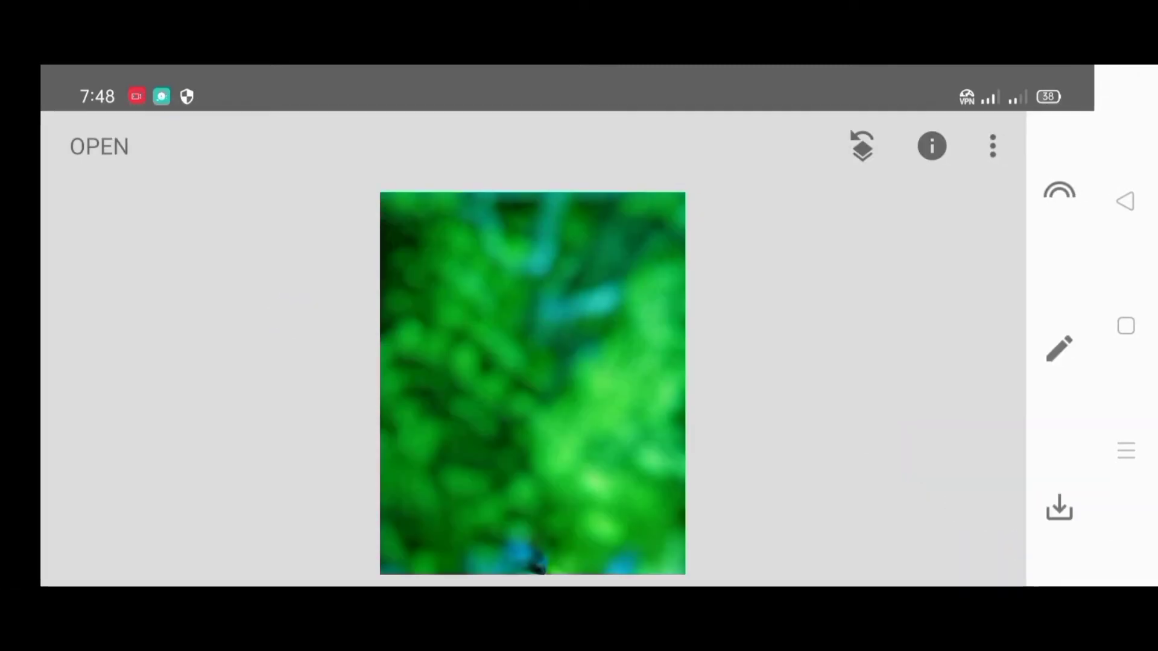
Step: Blend the seated man's portrait over the blurred background with Double Exposure
click(1060, 349)
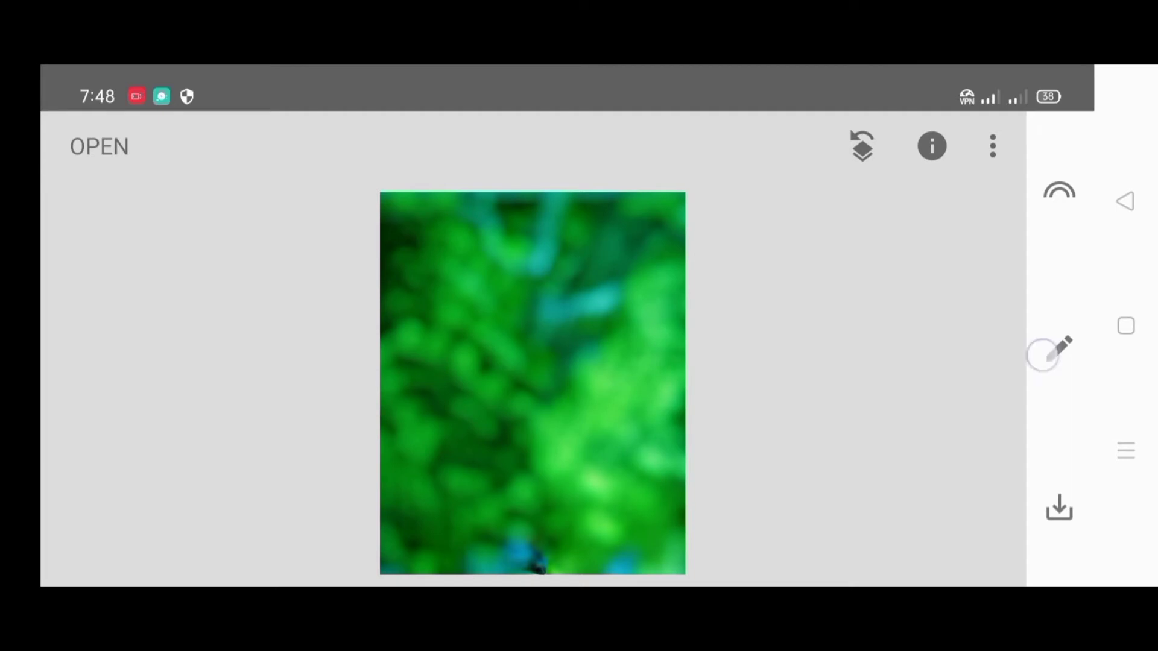
click(1059, 350)
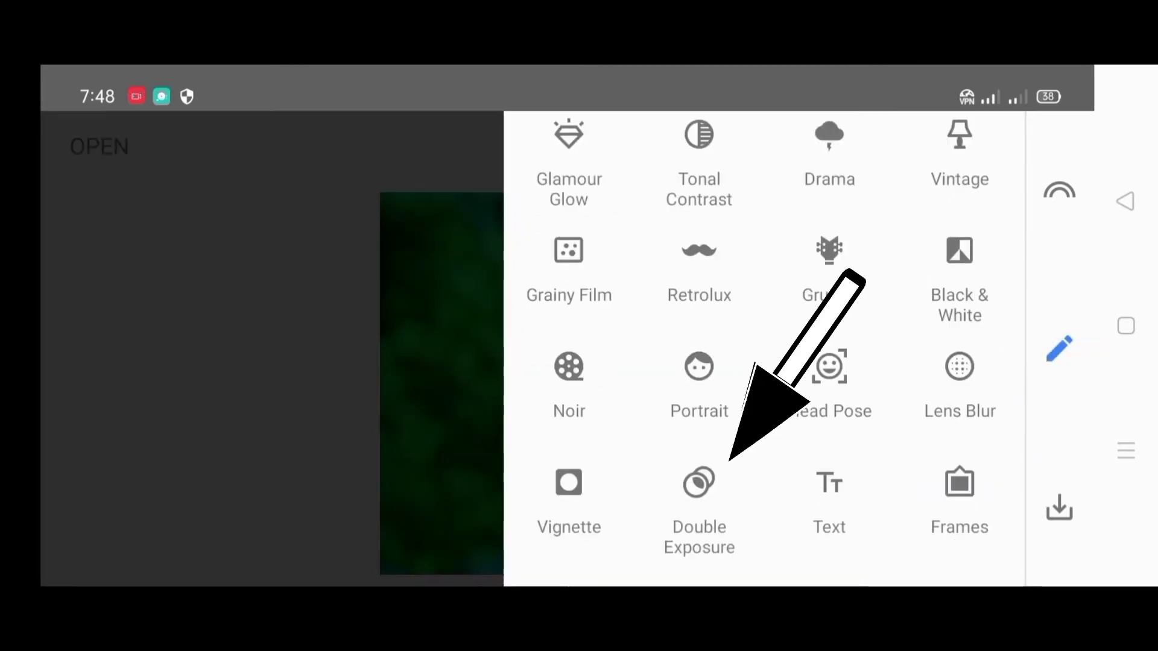
click(698, 484)
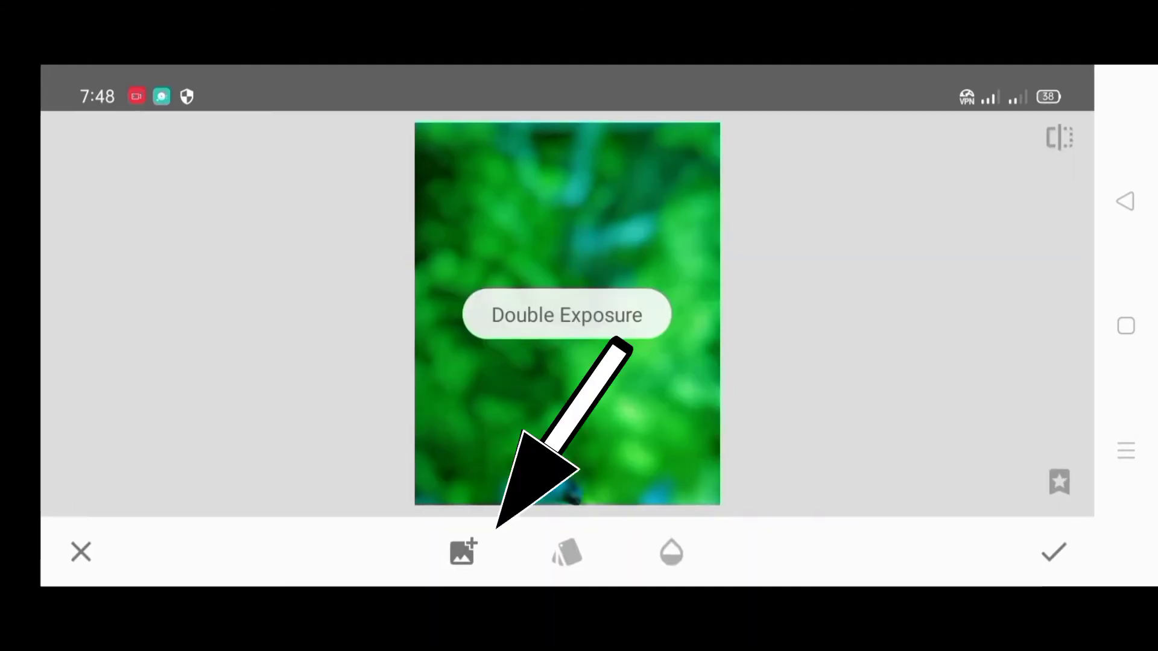
click(461, 552)
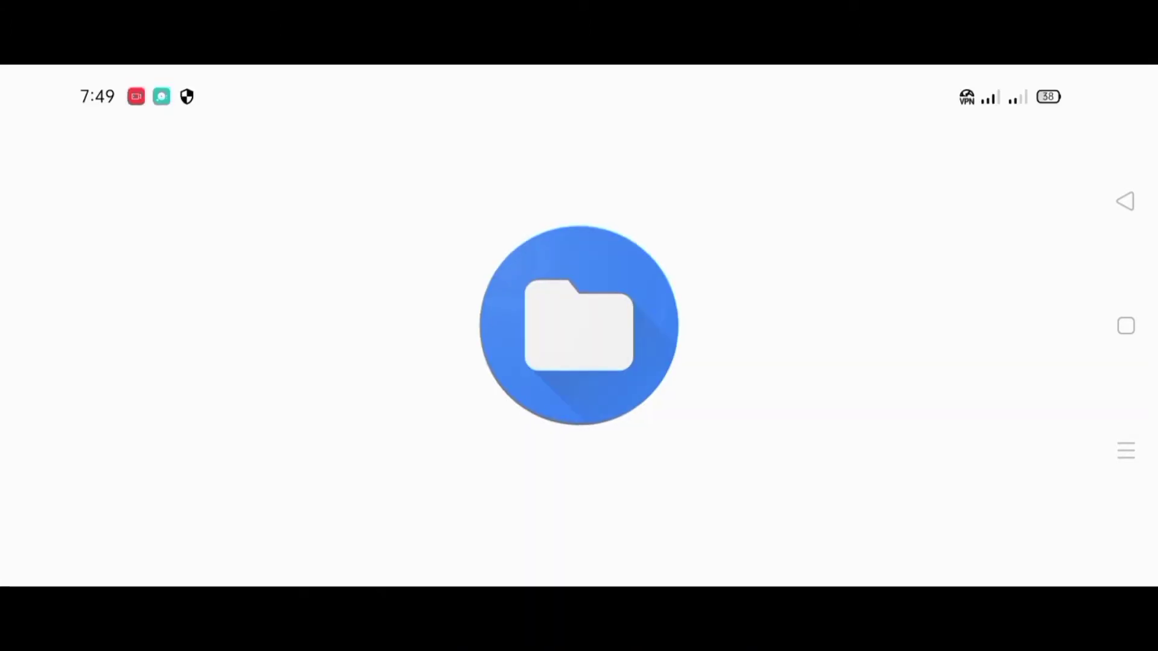
click(579, 325)
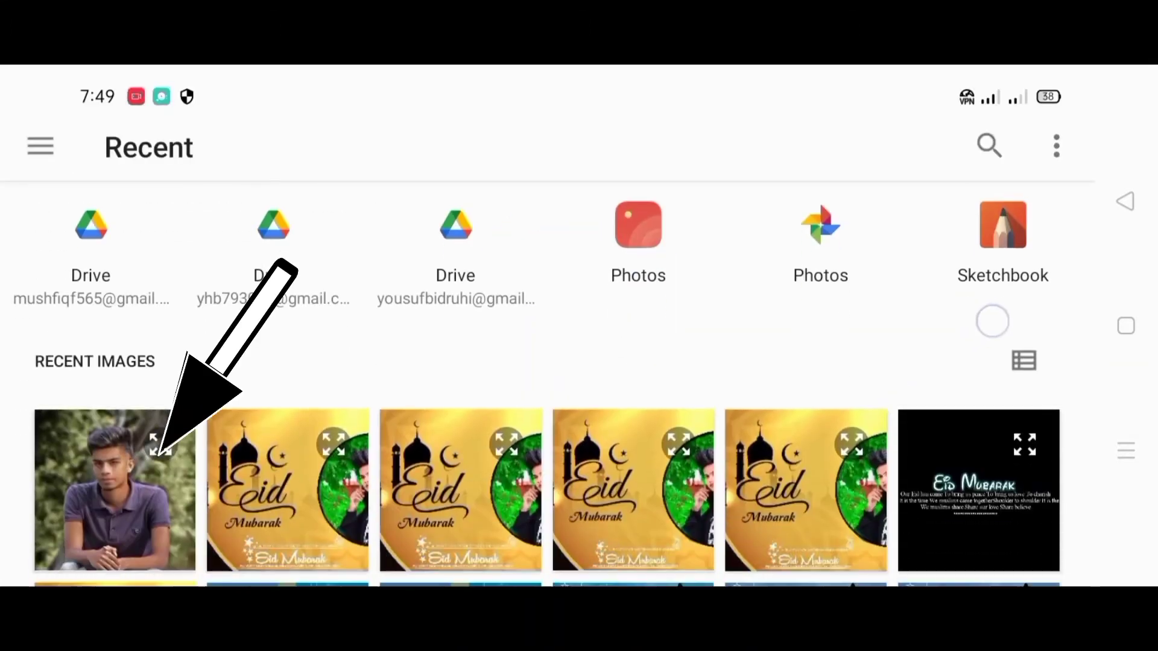
click(114, 491)
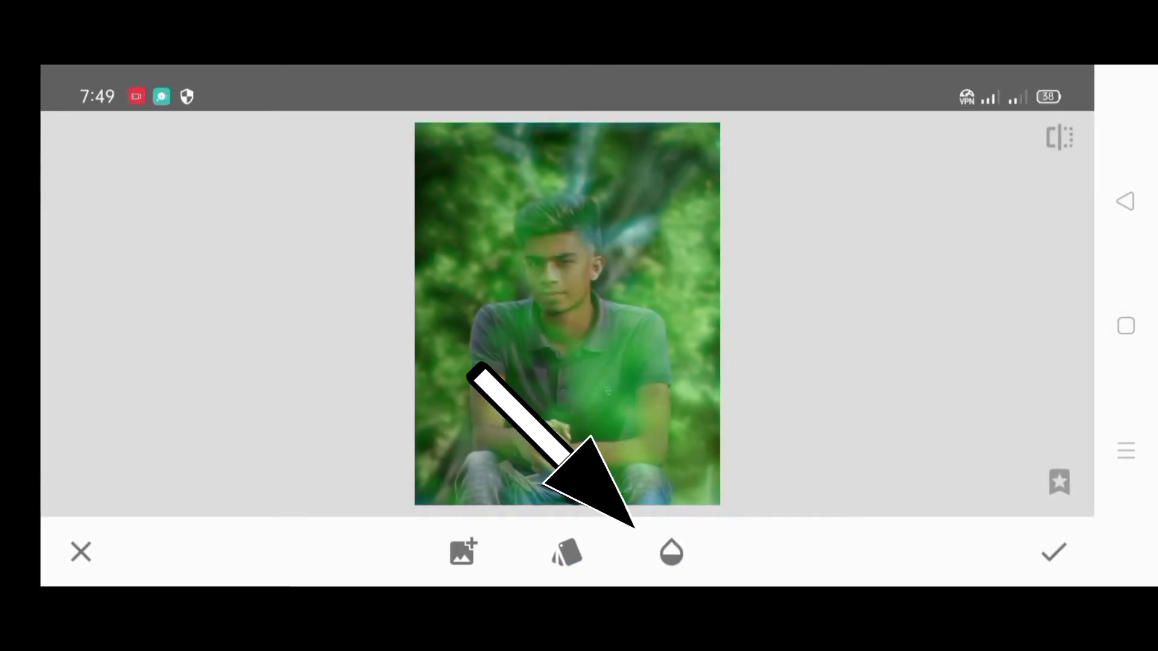
click(670, 552)
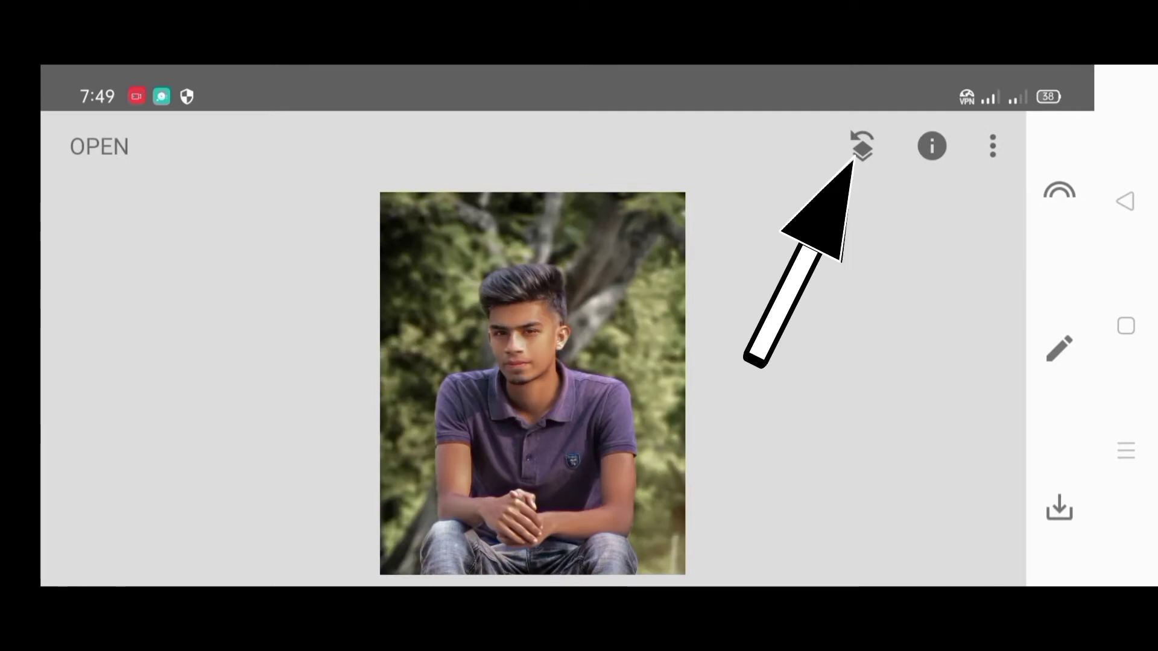
Step: Bring up the edit stack and view the list of applied edits
click(862, 146)
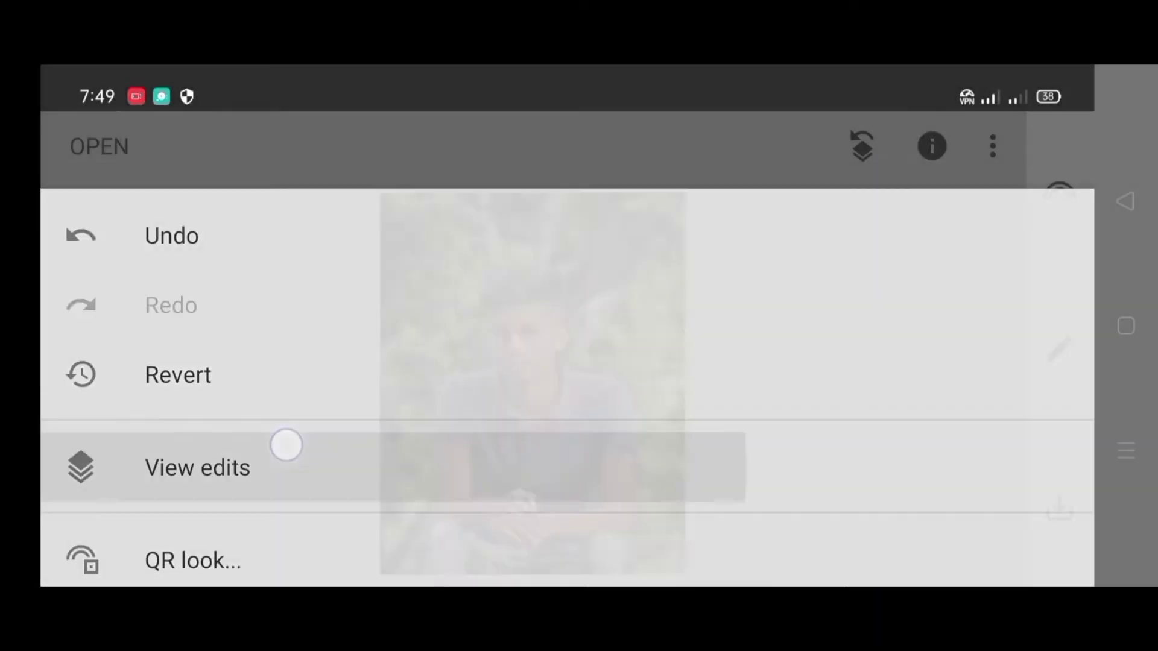
click(197, 468)
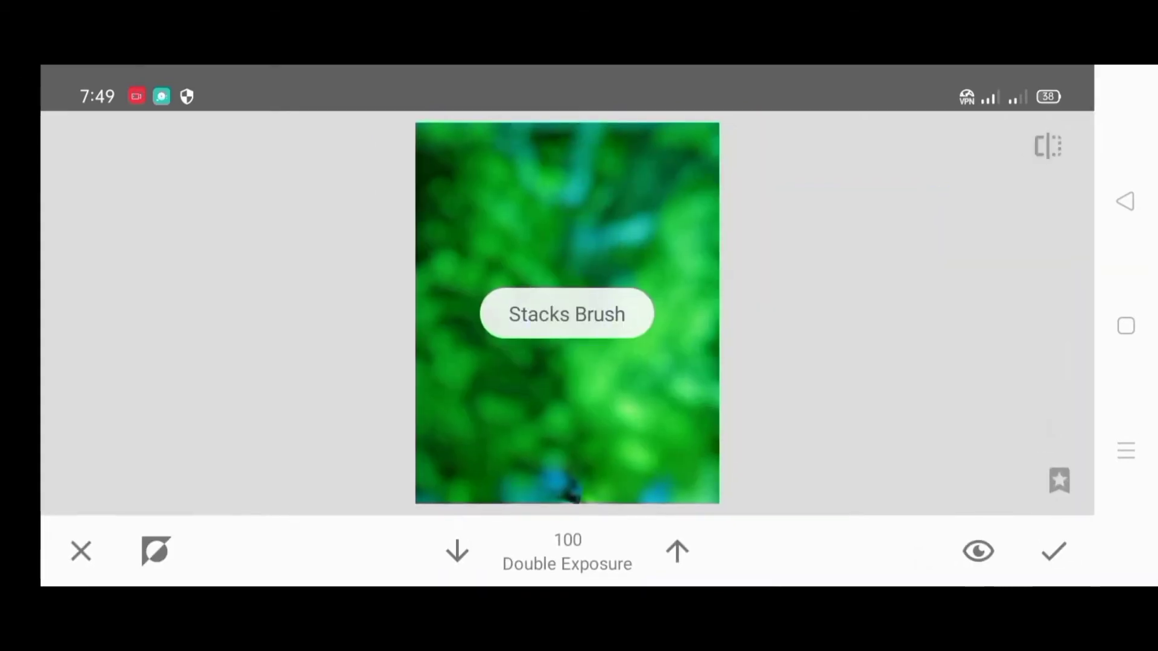
Step: Paint the Double Exposure mask at strength 0 around the seated man and apply it
click(155, 551)
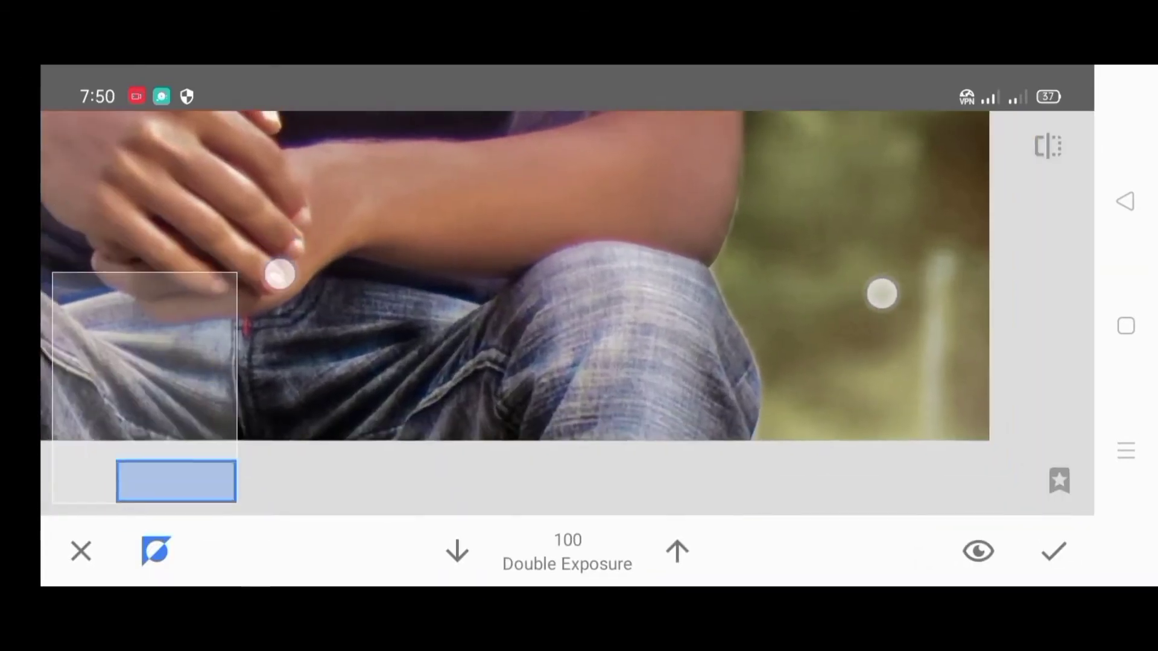
click(457, 552)
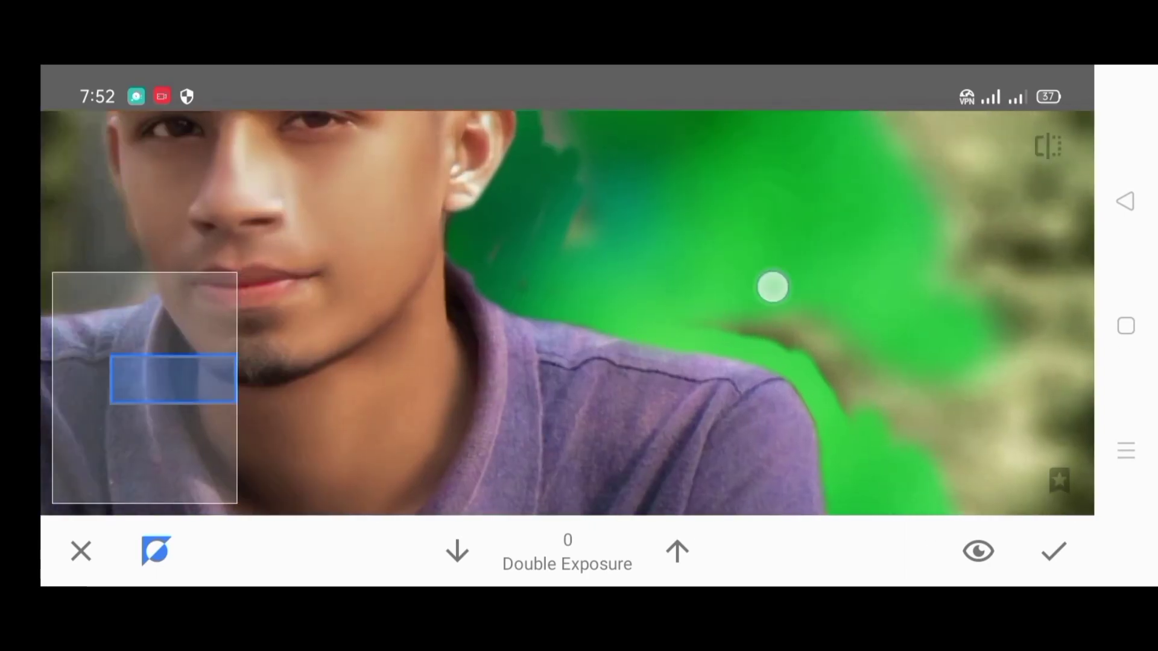
drag(772, 289, 925, 413)
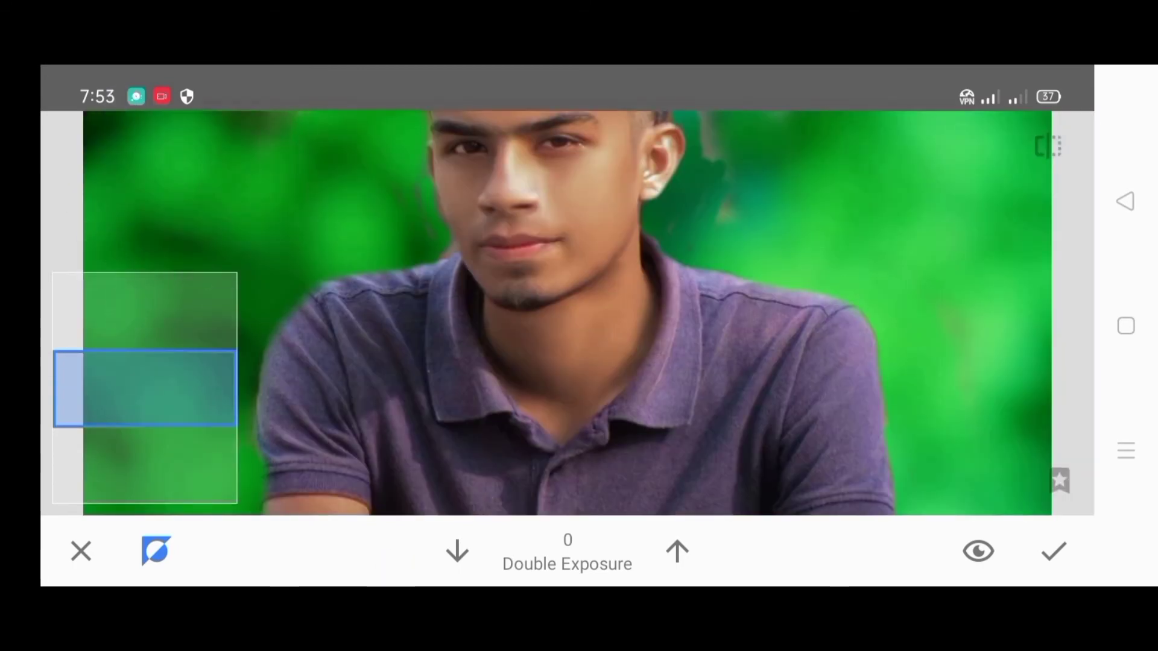
click(1054, 552)
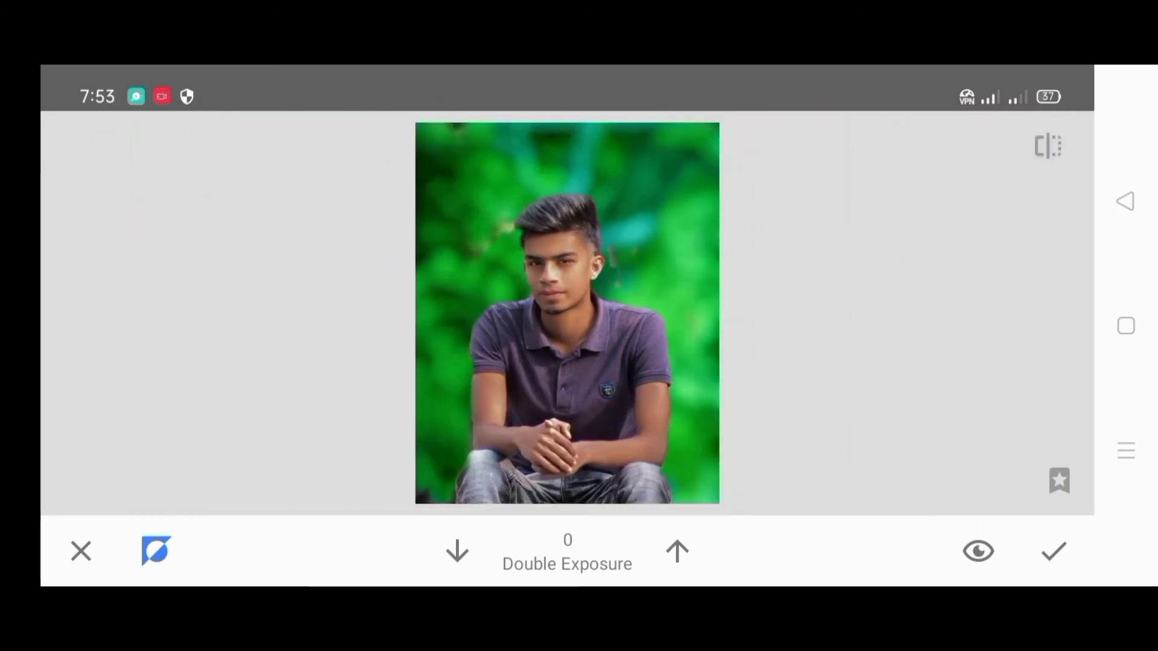
click(155, 552)
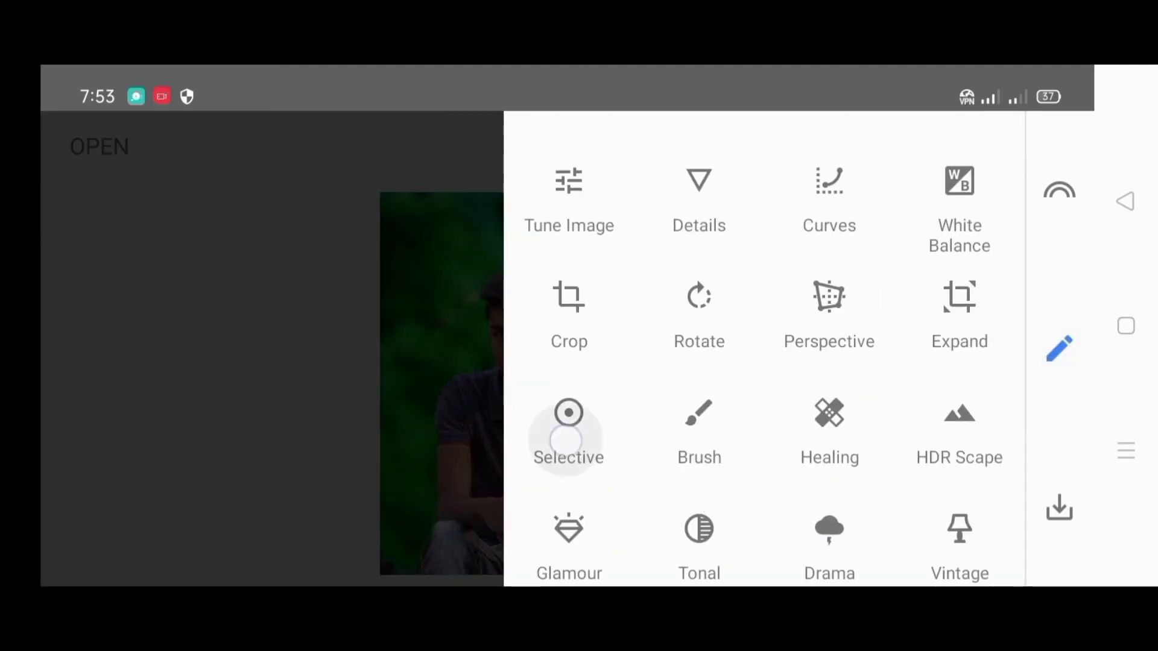
click(569, 428)
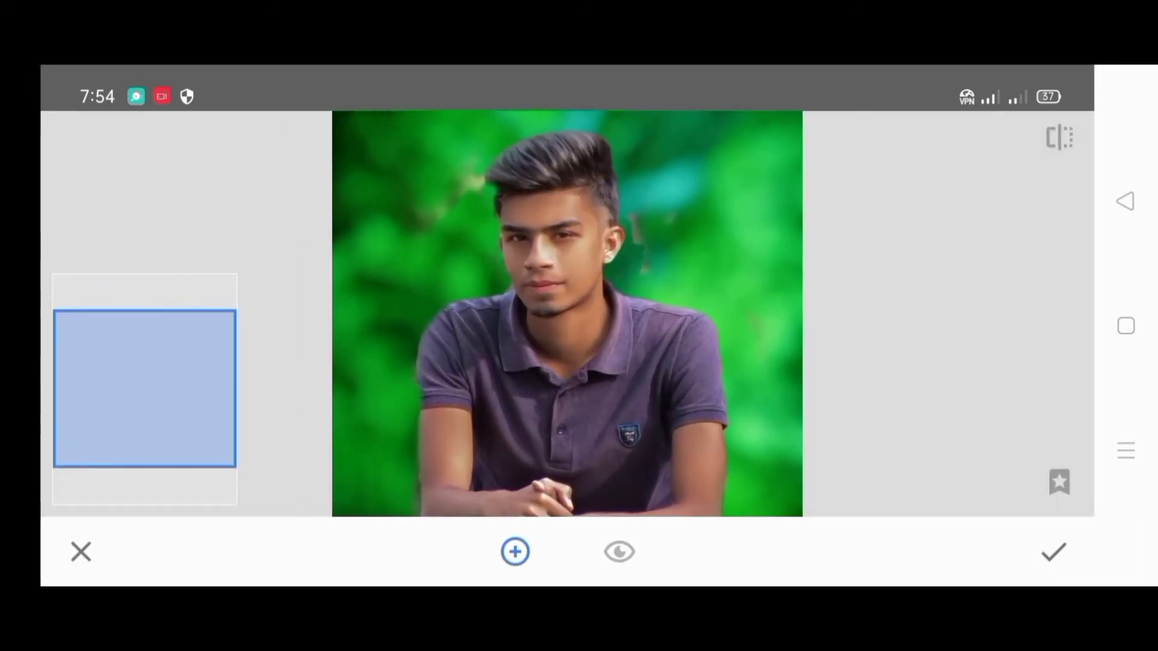